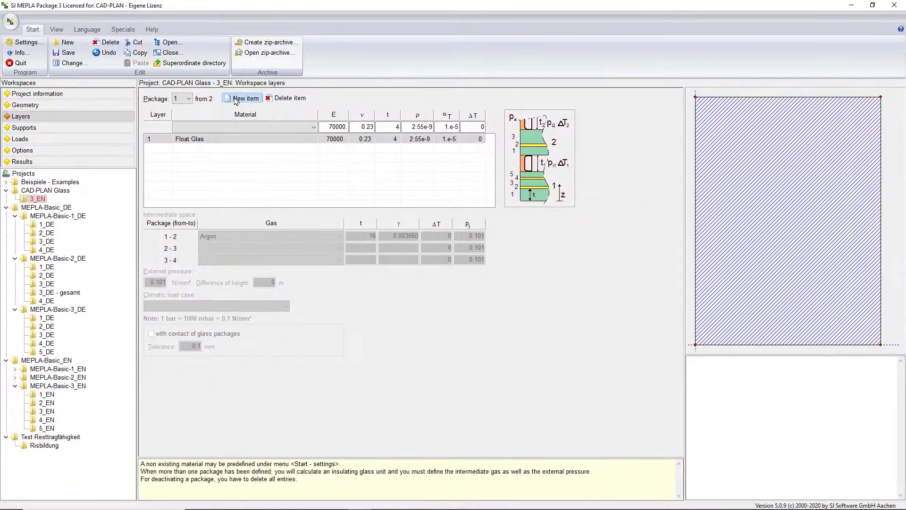
# Step: Add a PVB long-time-loading interlayer and a float glass layer to package 1, then show the Fassade verification options
pyautogui.click(242, 97)
pyautogui.write('1.52')
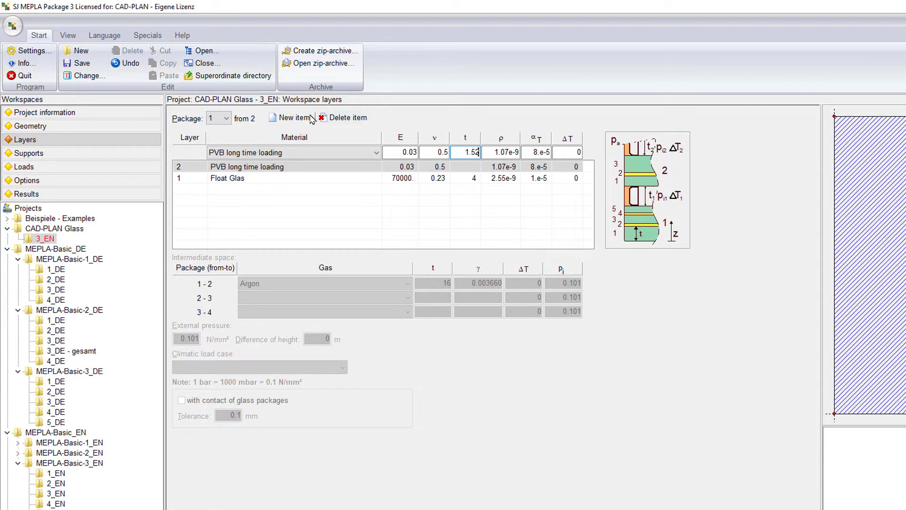
pyautogui.click(295, 117)
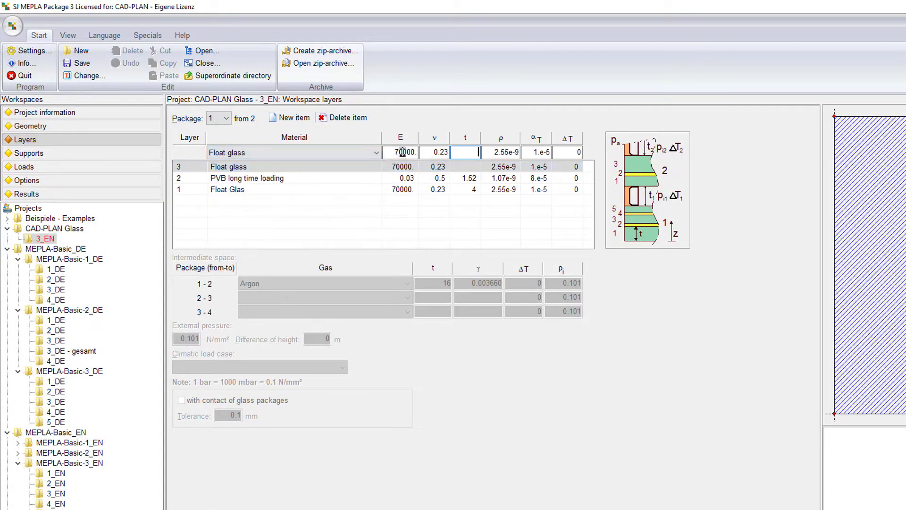
pyautogui.click(227, 117)
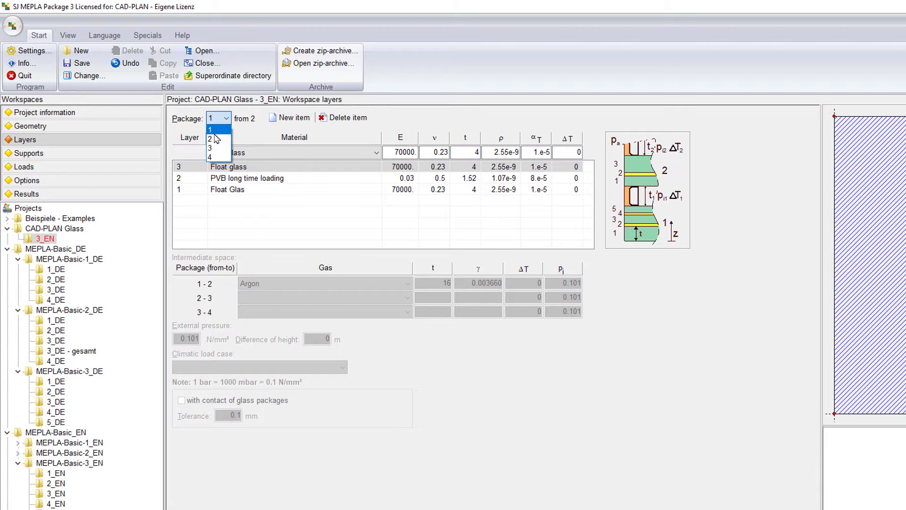
pyautogui.click(210, 138)
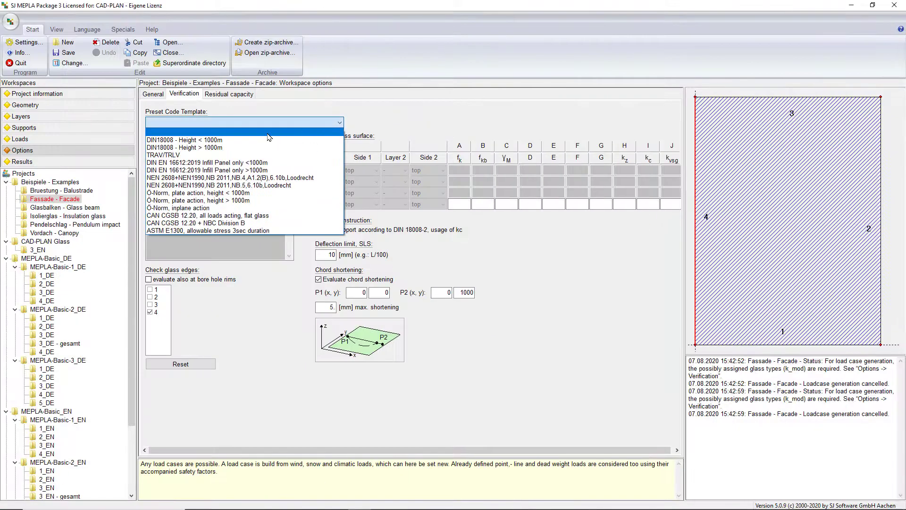
# Step: Apply the DIN18008 Height < 1000m template with Float Glass for package 1 and generate its load cases
pyautogui.click(184, 140)
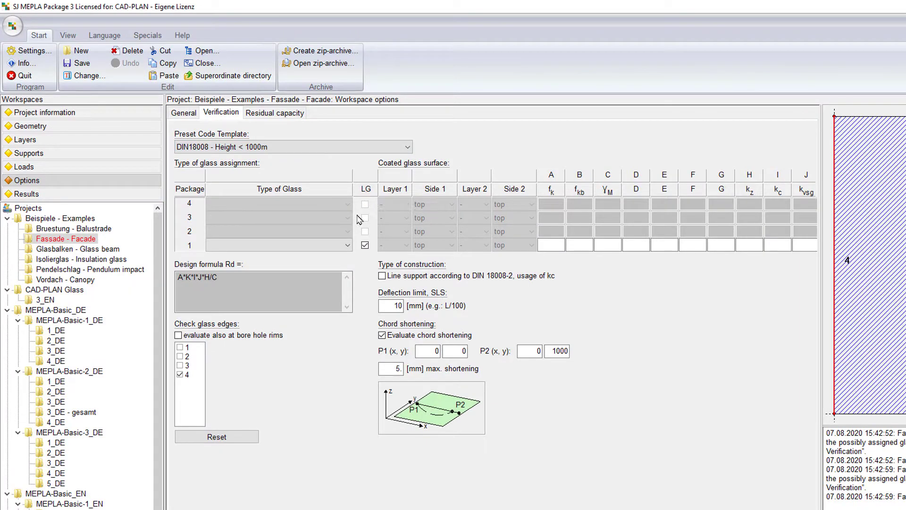
pyautogui.click(278, 245)
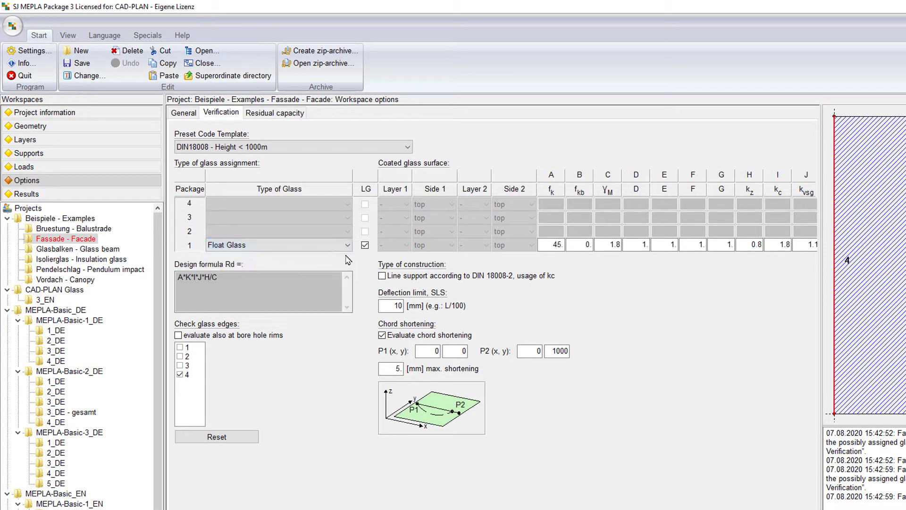
pyautogui.click(19, 139)
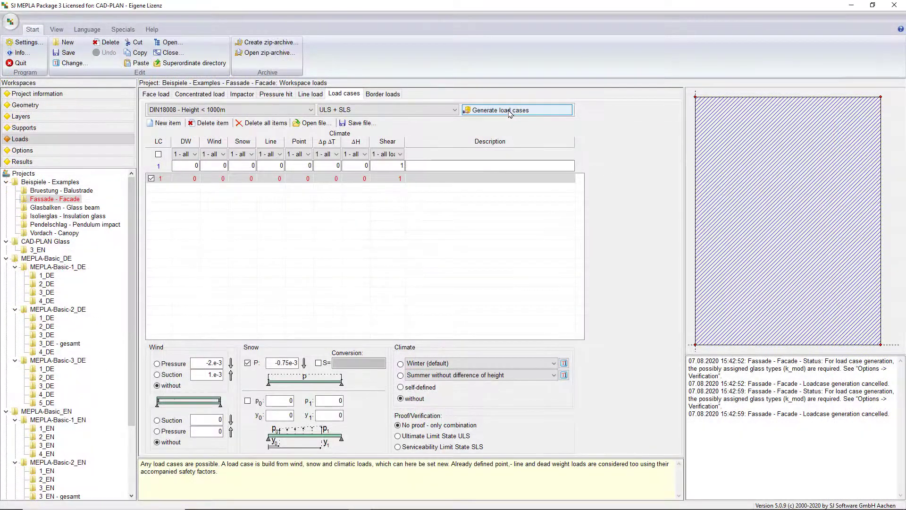
pyautogui.click(516, 110)
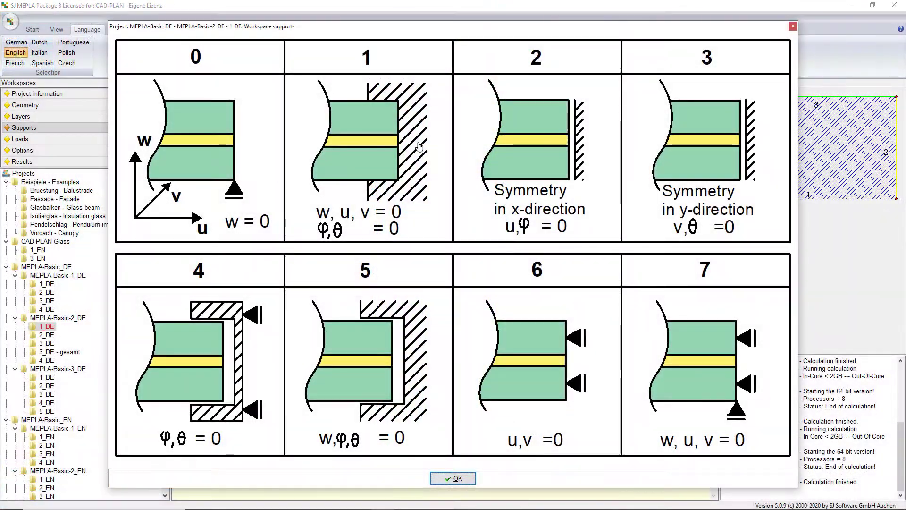
# Step: Review the elastic edge support and spacer settings, then launch surface graphics for the Rissbildung project
pyautogui.click(452, 477)
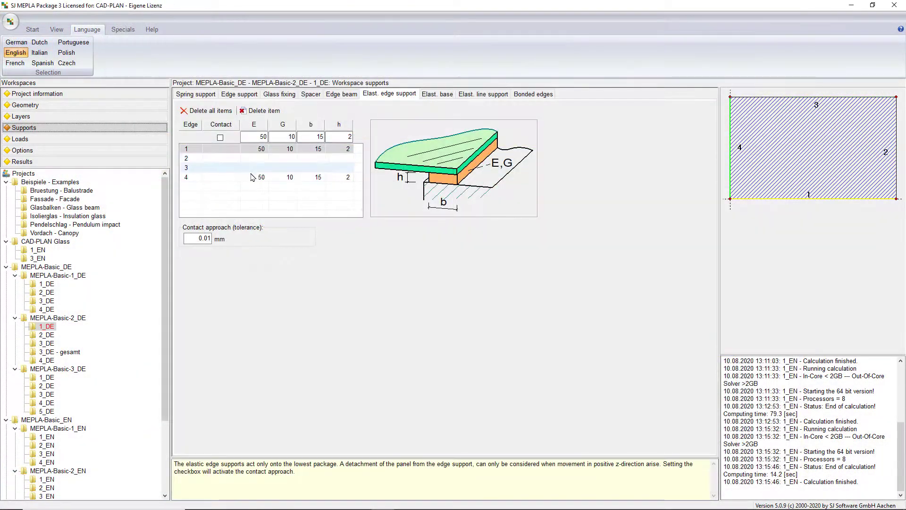
pyautogui.click(61, 190)
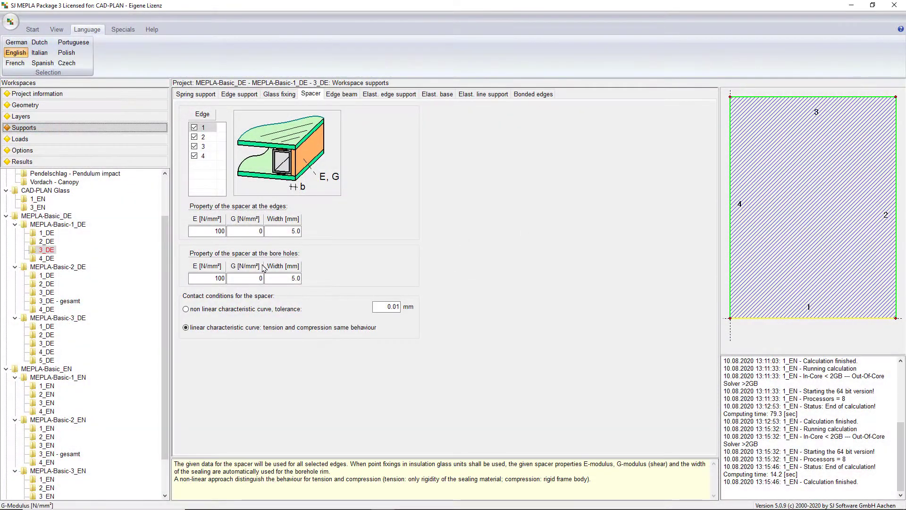
pyautogui.moveTo(305, 266)
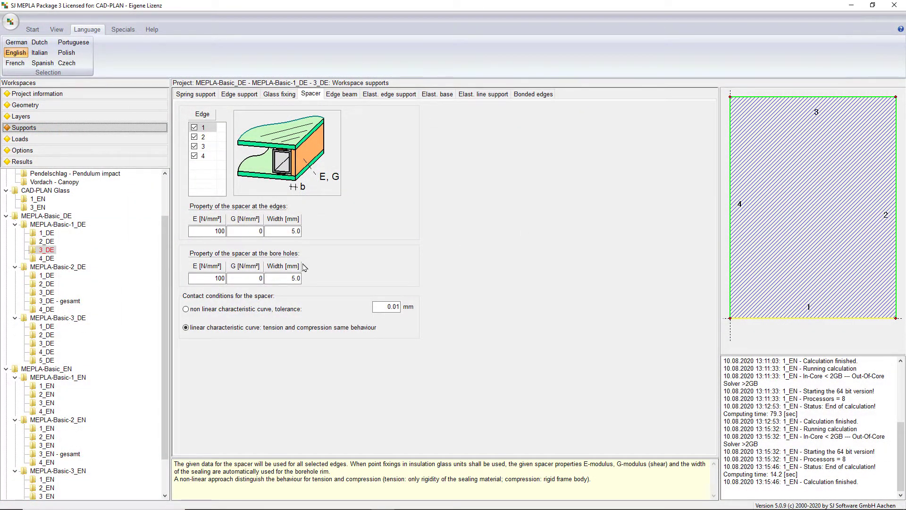
pyautogui.click(123, 29)
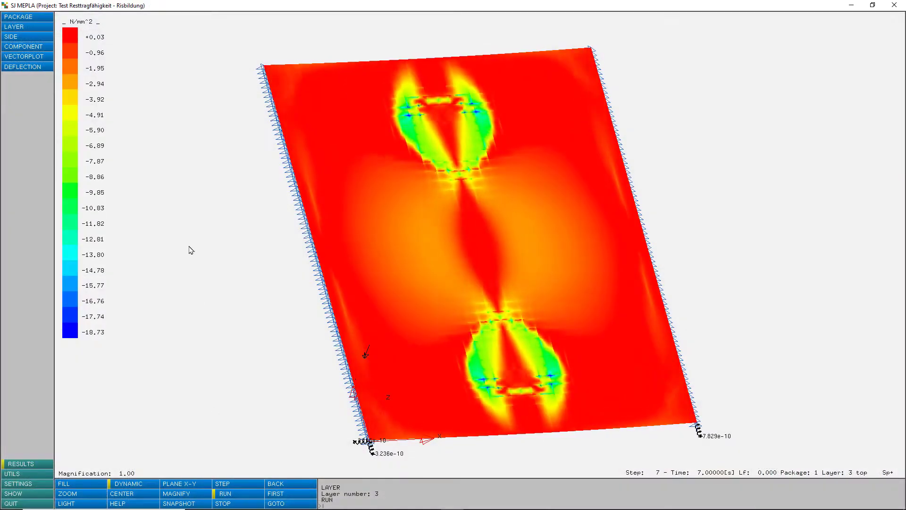
# Step: Check the 3_EN gas interspace package contact option, then show the Pendelschlag impactor load settings
pyautogui.click(225, 494)
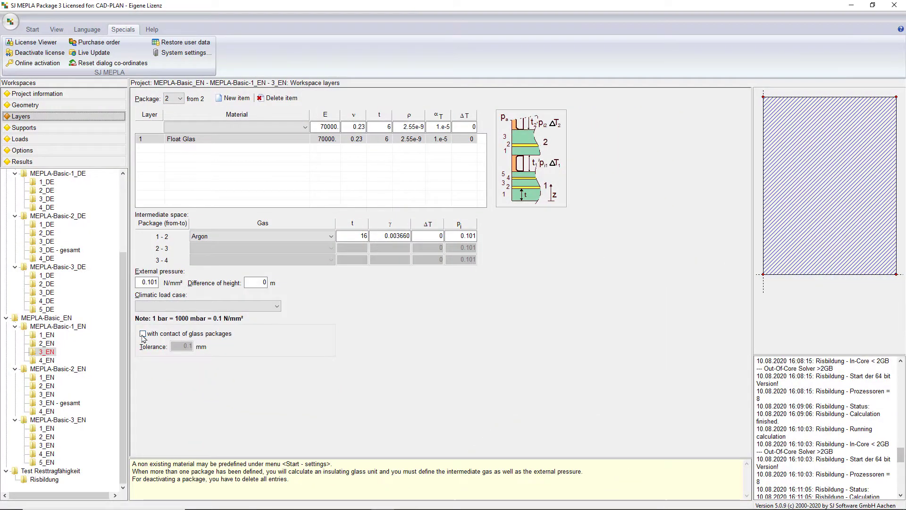
pyautogui.click(45, 454)
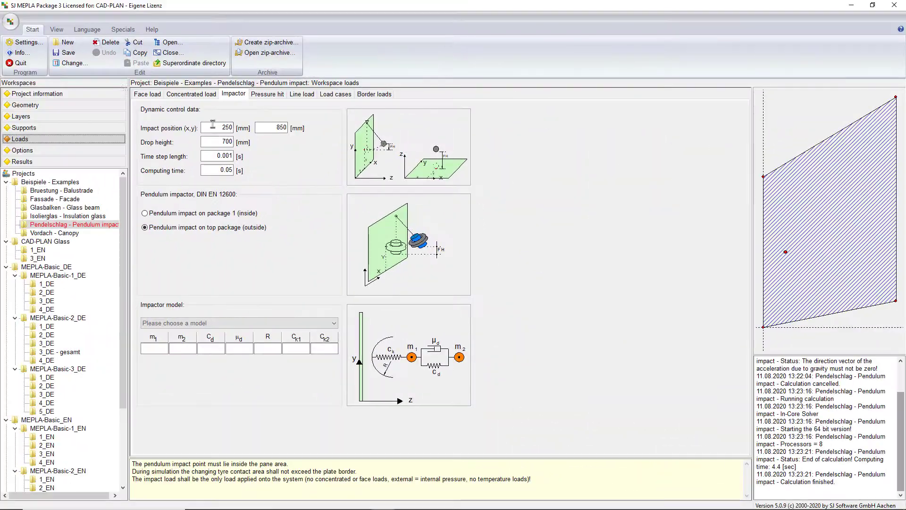
# Step: Set pendulum impact calculation, view protocol page 4, then plot maximum principal stress over time
pyautogui.click(147, 94)
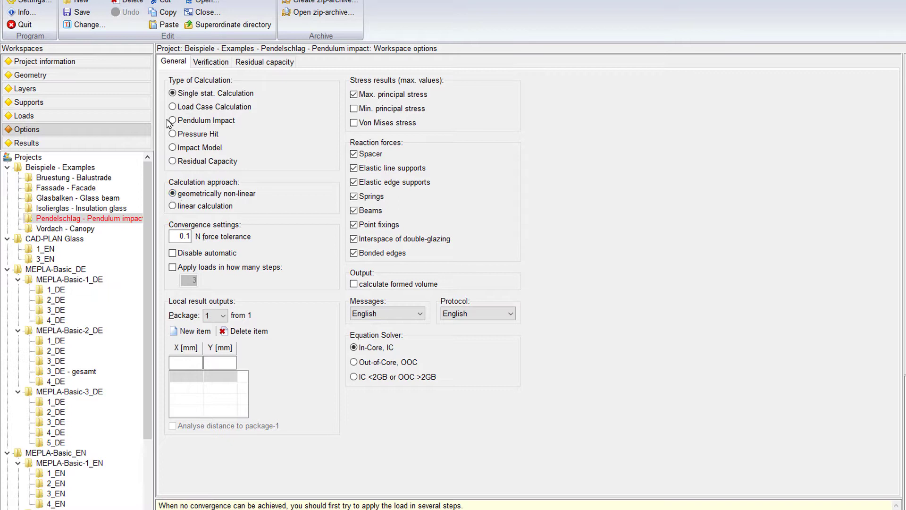
pyautogui.click(172, 120)
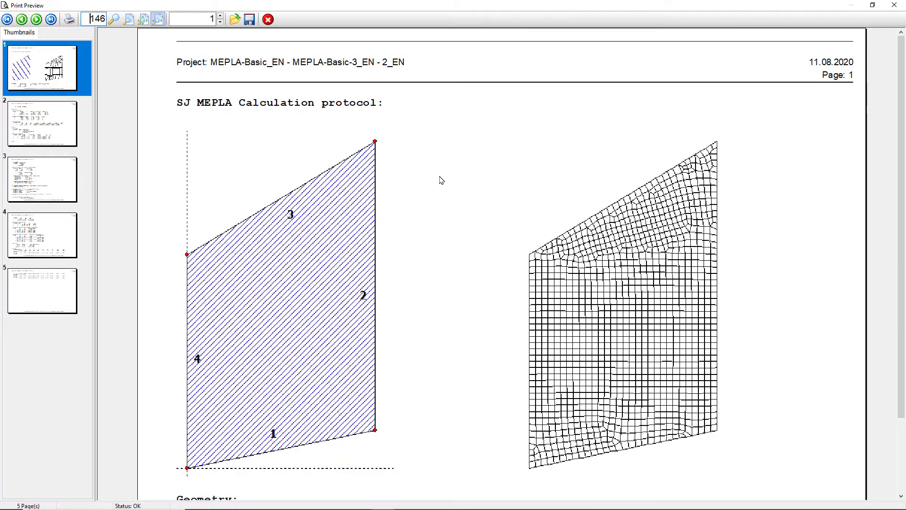
pyautogui.click(42, 234)
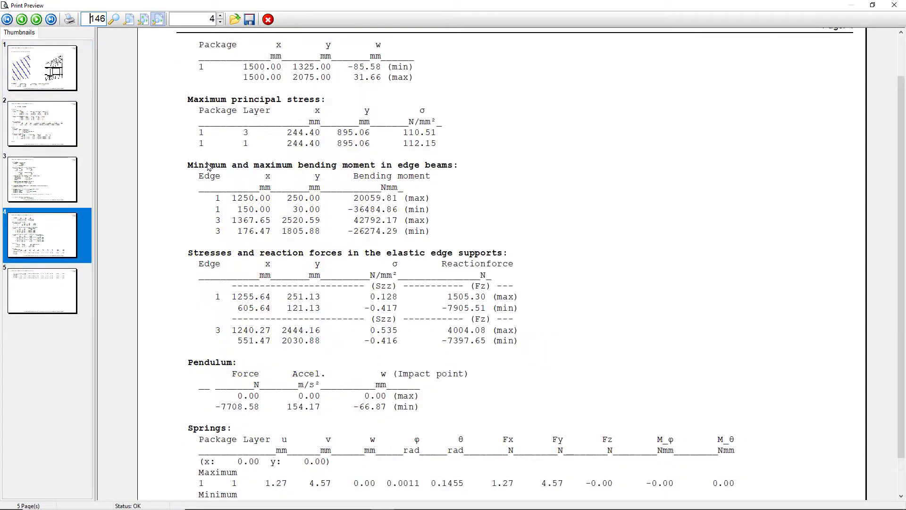
pyautogui.click(267, 19)
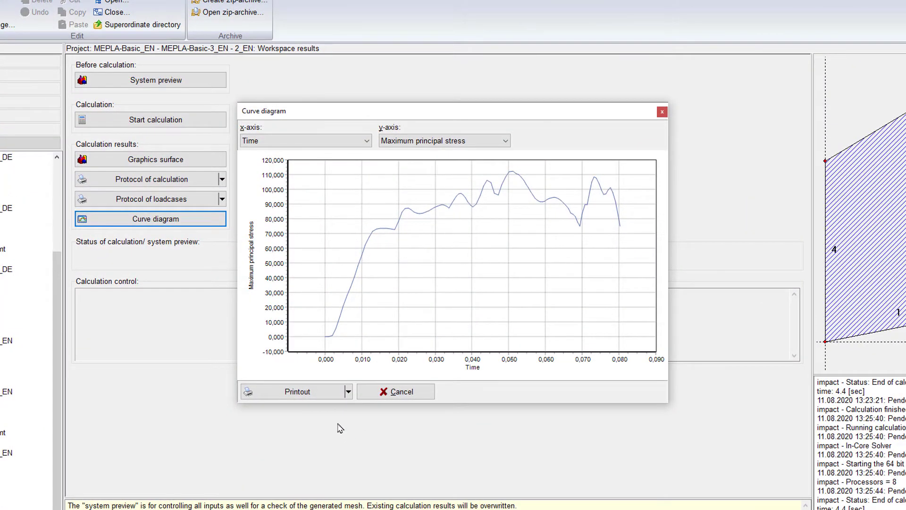